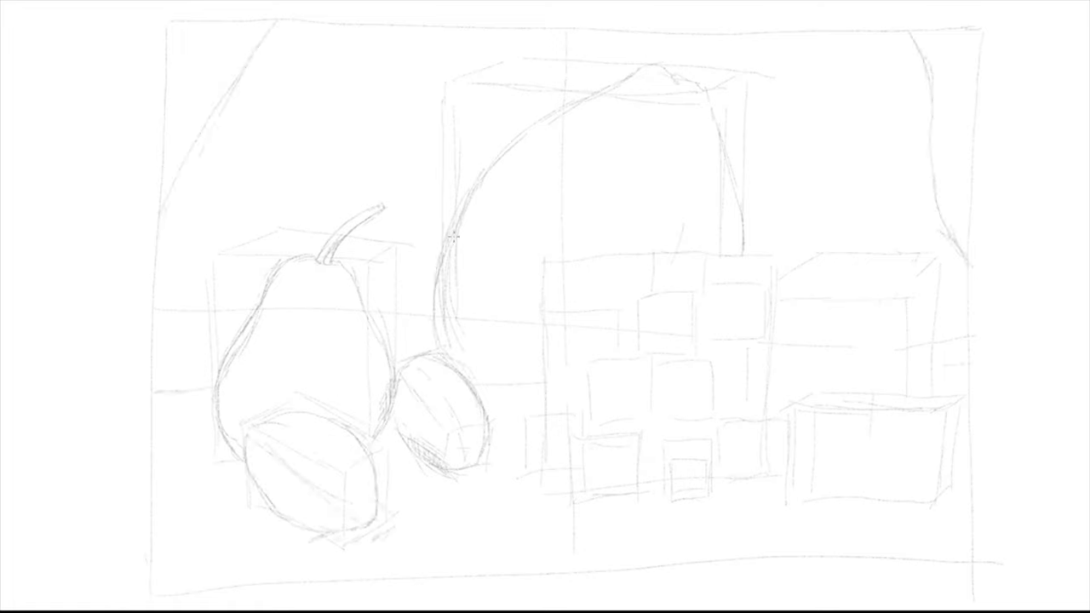
Pencil-sketch two small round fruits at the base of the box stack, right of the second fruit
drag(528, 425, 630, 485)
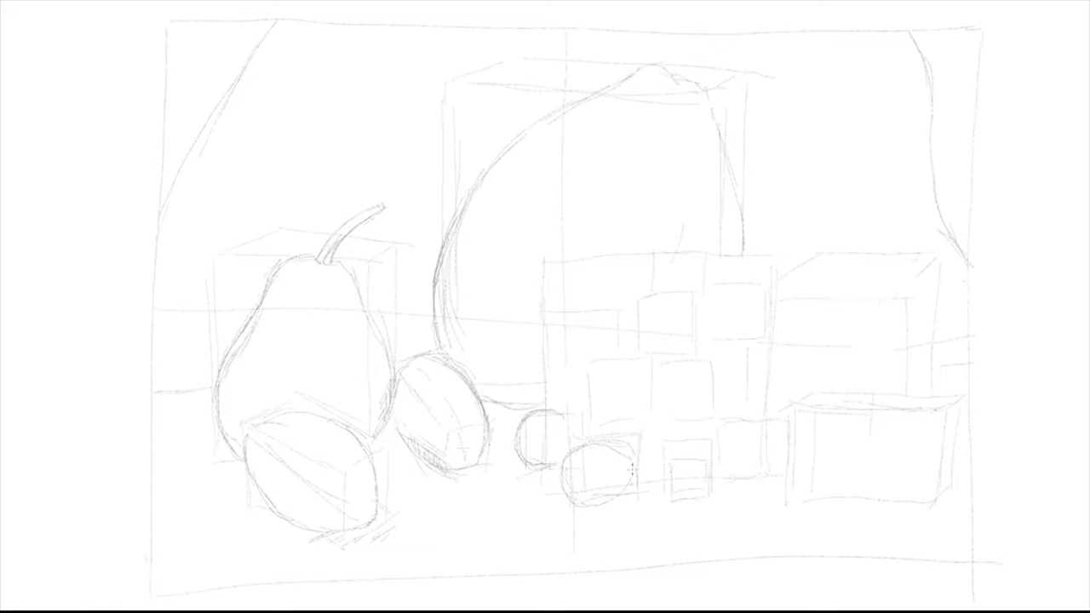